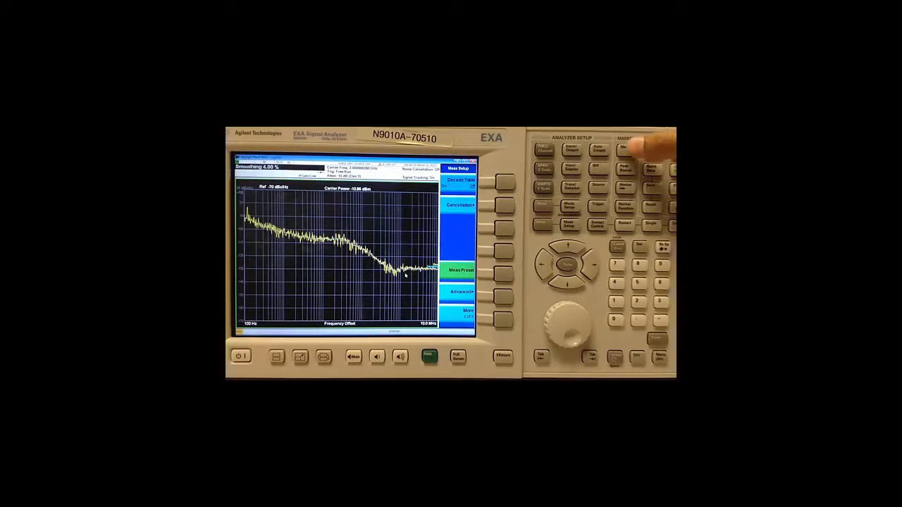
Set marker 1 to measure band-interval integrated noise on the phase-noise log plot.
click(624, 150)
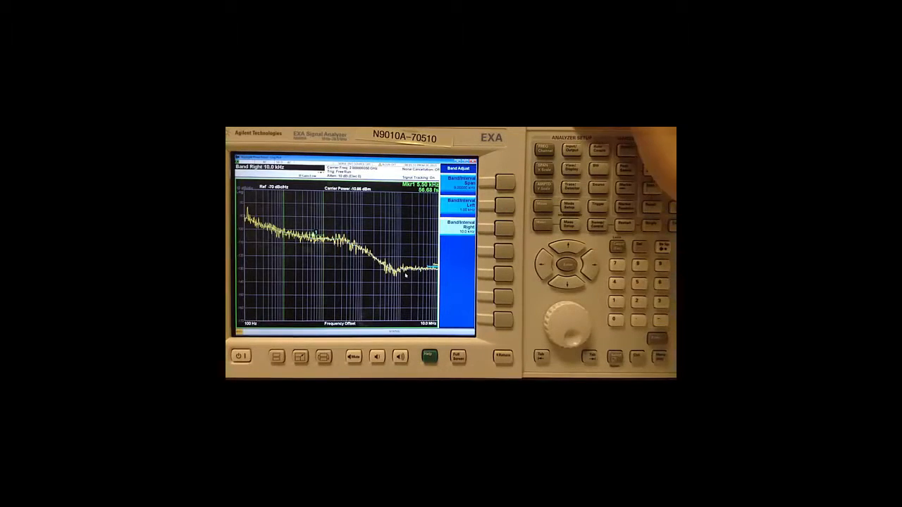
click(623, 150)
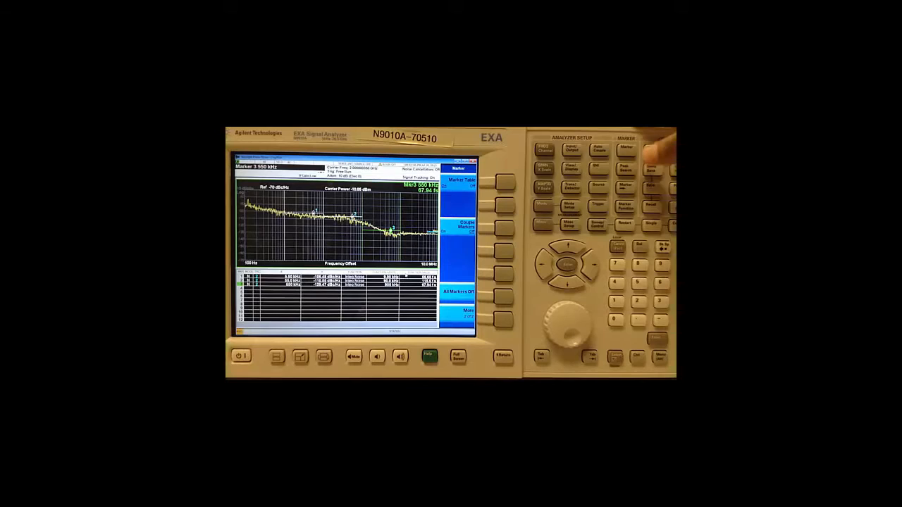
Switch the marker table off so the phase-noise trace fills the display.
click(626, 149)
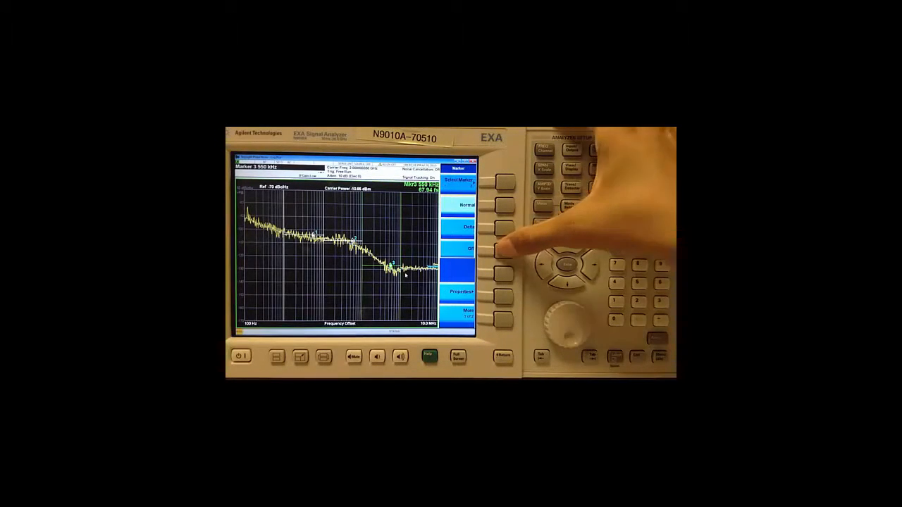